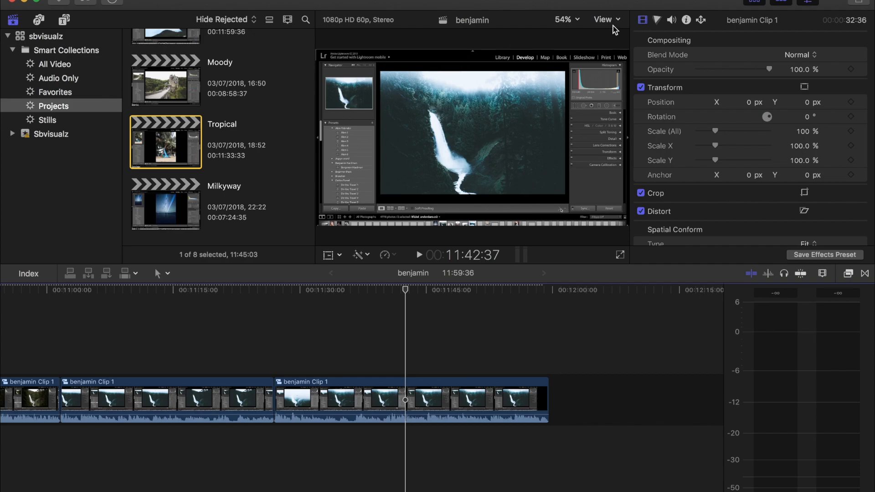
- Hide the libraries sidebar and clip browser via the workspace panel options
left_click(604, 19)
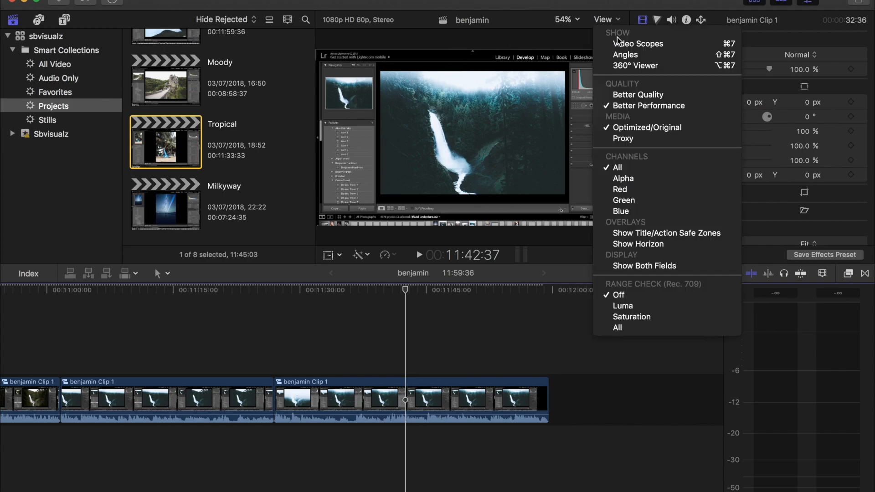
mouse_move(648, 106)
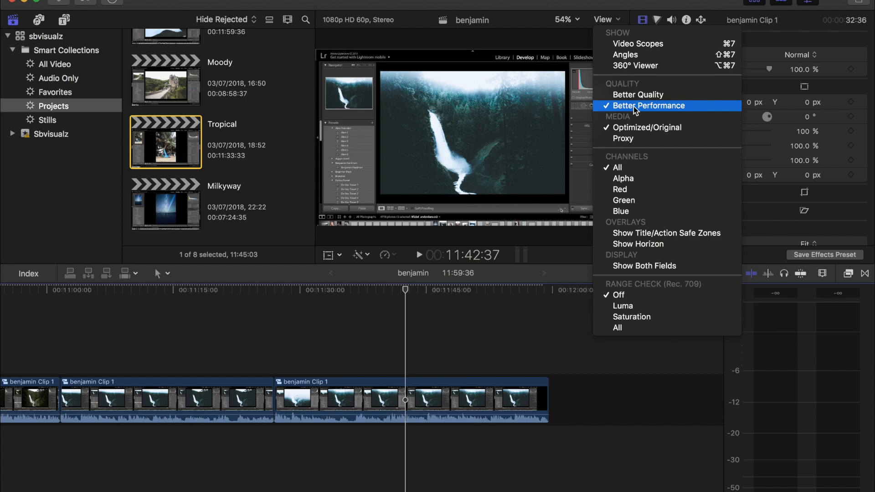
mouse_move(634, 111)
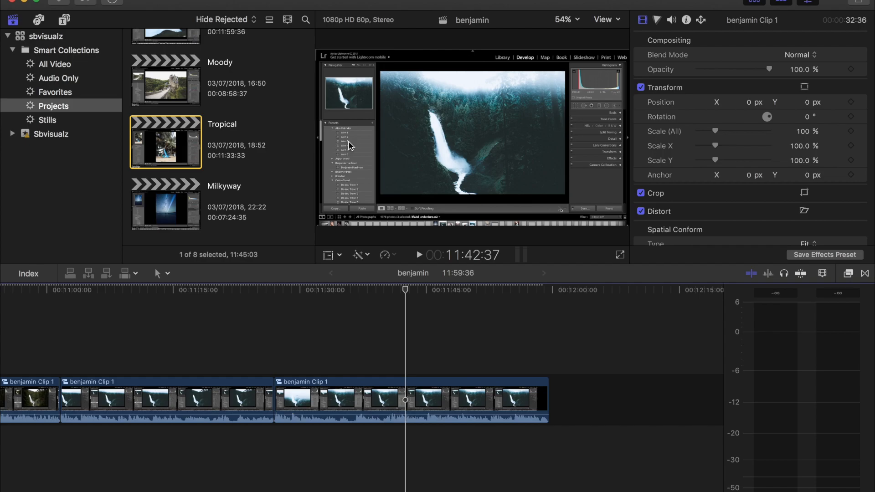
mouse_move(358, 231)
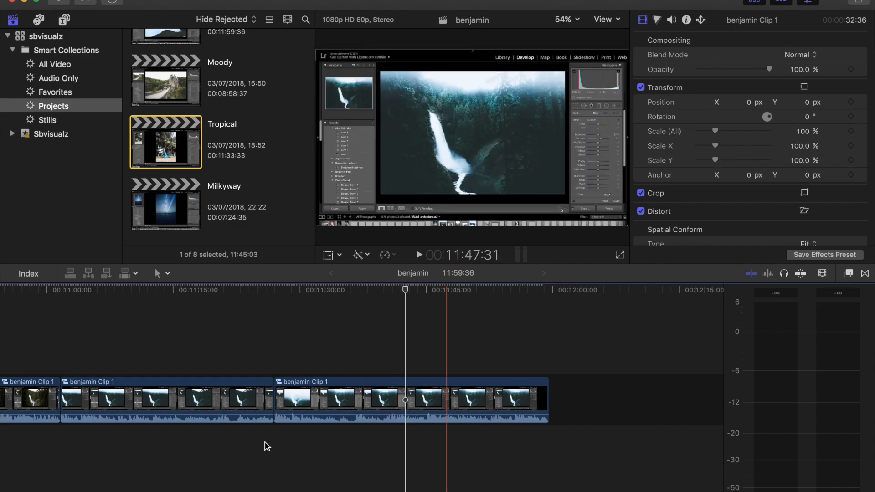
left_click(432, 401)
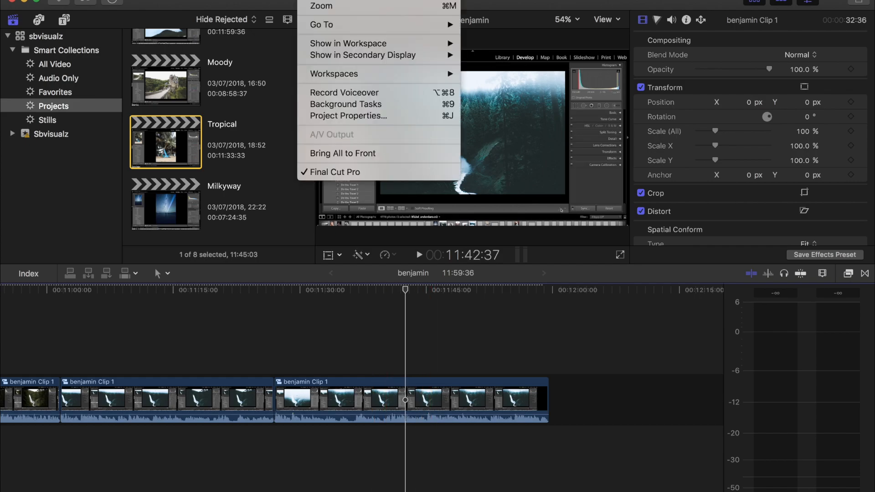
mouse_move(347, 44)
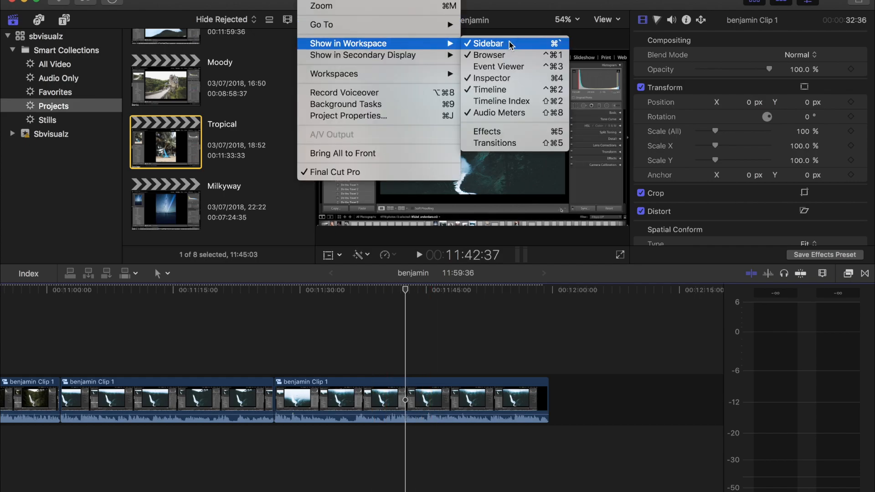
mouse_move(497, 55)
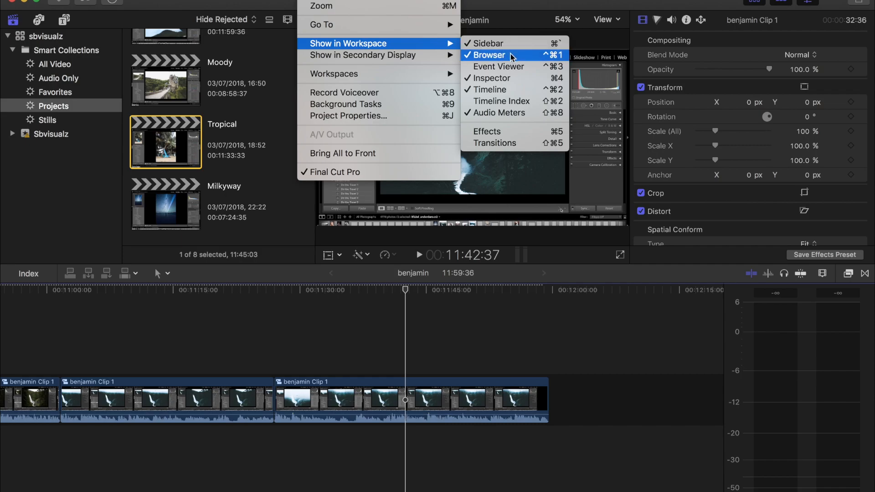
mouse_move(498, 67)
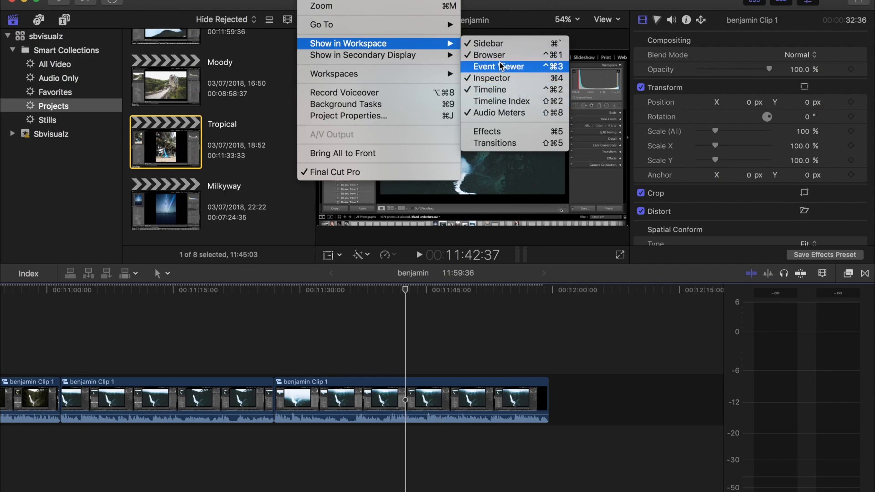
left_click(498, 67)
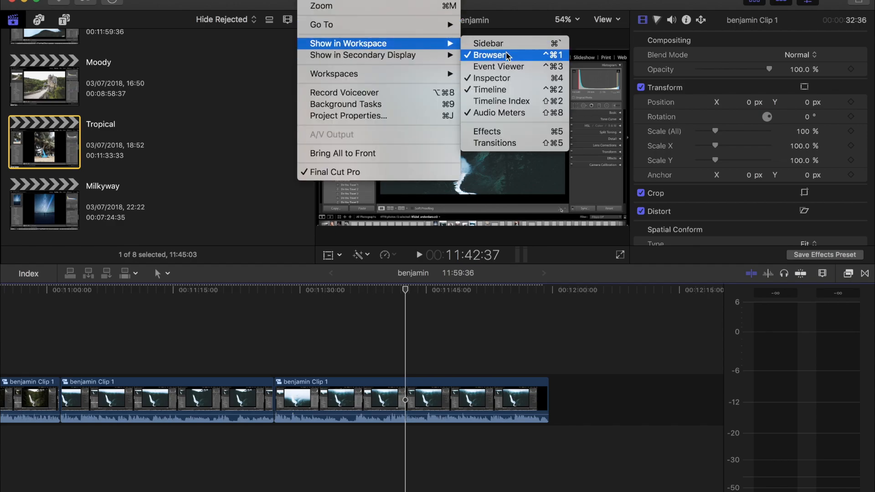
left_click(489, 55)
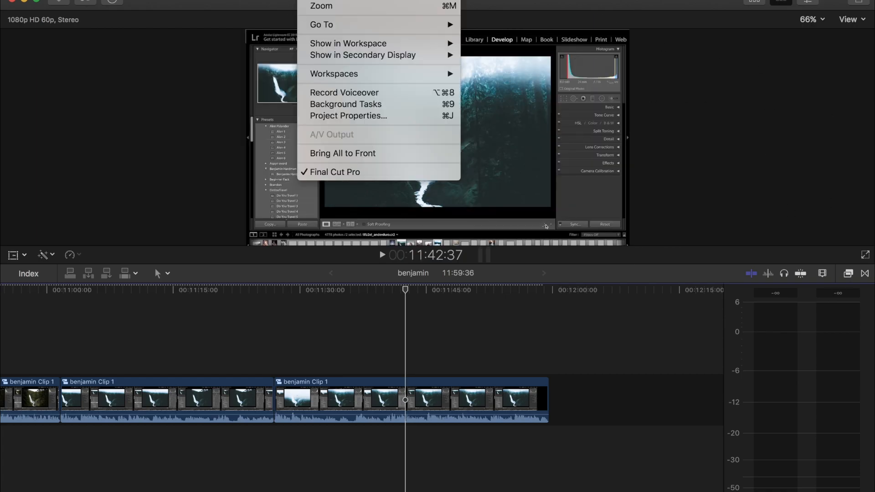
mouse_move(347, 44)
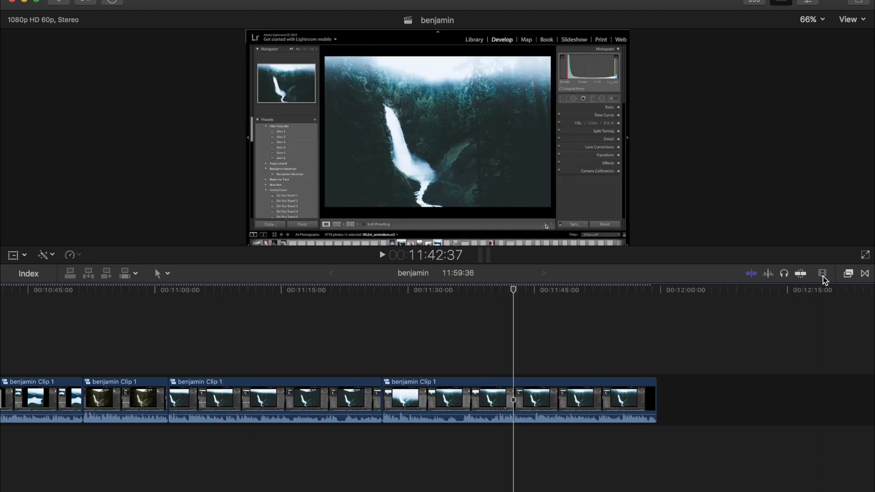
- Drag the clip height slider taller and shorter, settling at a medium filmstrip height
left_click(822, 273)
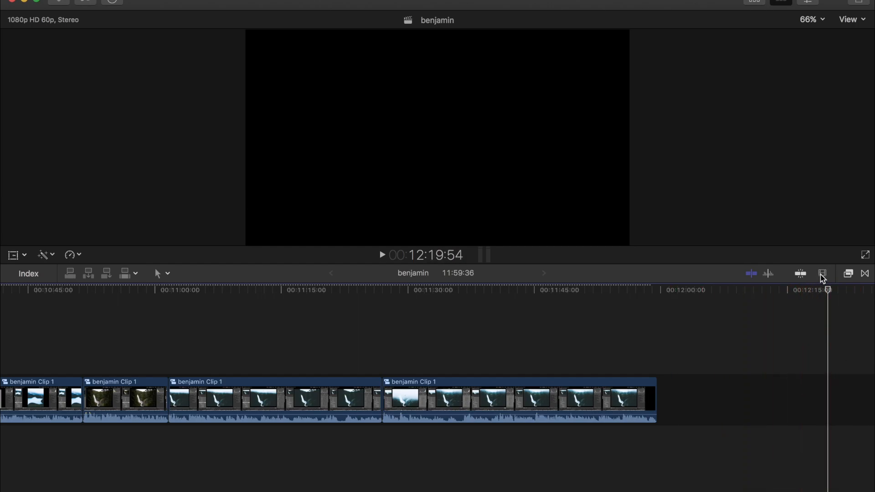
left_click(823, 273)
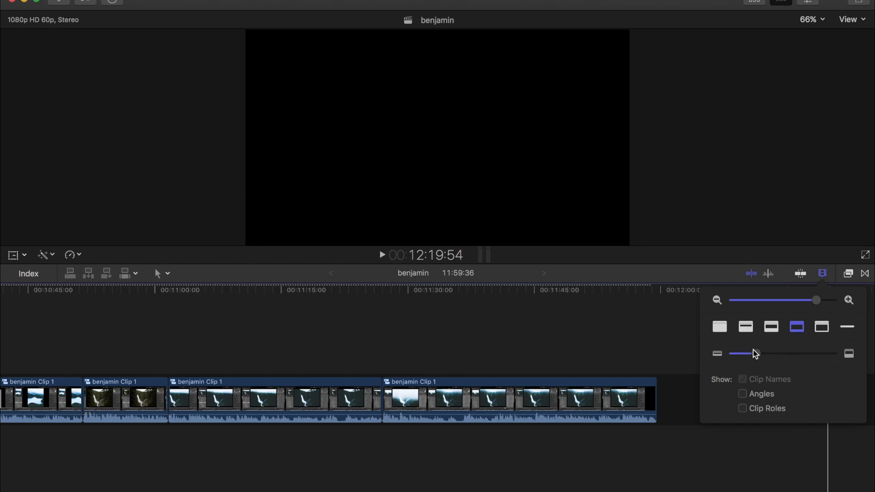
left_click_drag(757, 353, 790, 353)
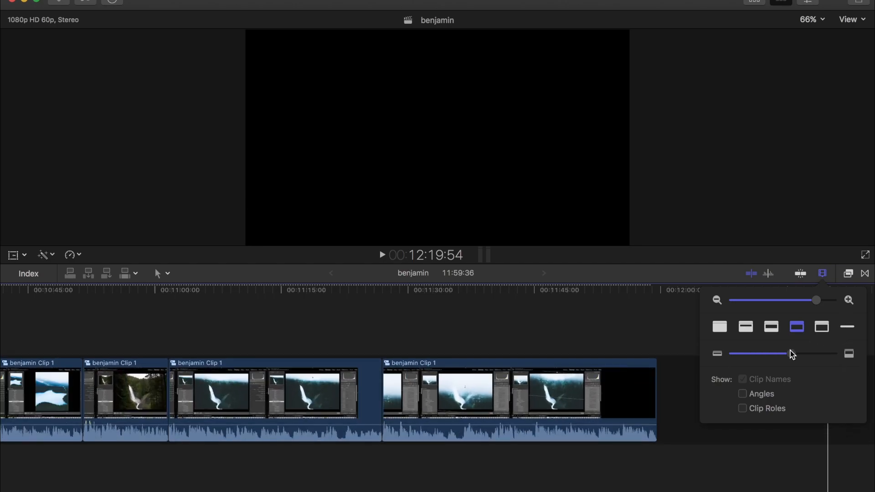
left_click_drag(816, 353, 746, 353)
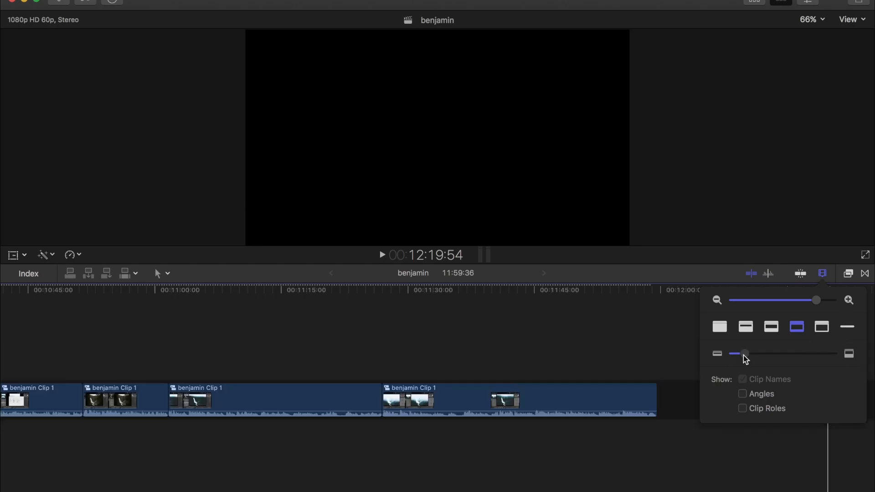
left_click_drag(746, 353, 763, 353)
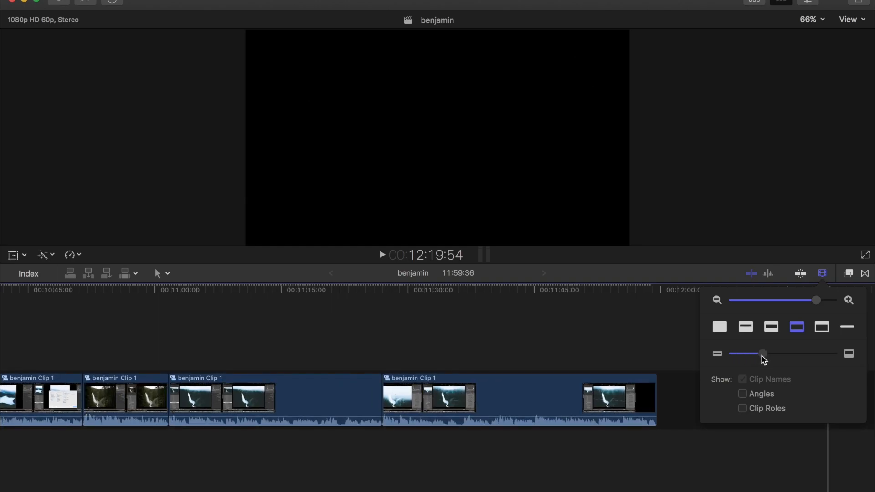
left_click_drag(764, 353, 748, 353)
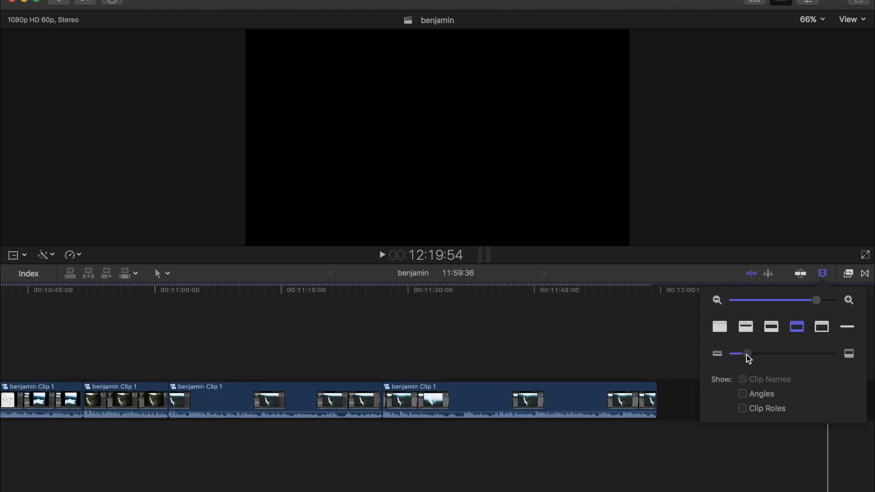
left_click_drag(748, 353, 758, 353)
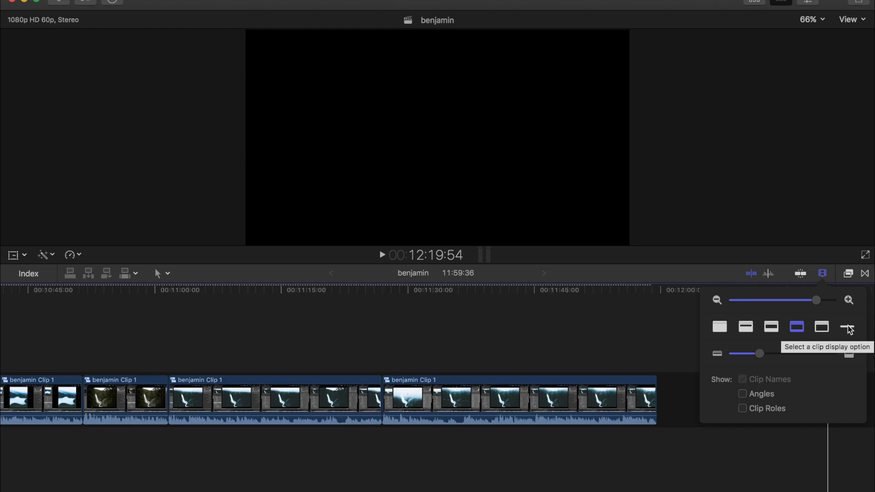
- Switch clips to name-only bars, then to large thumbnails without audio
left_click(821, 326)
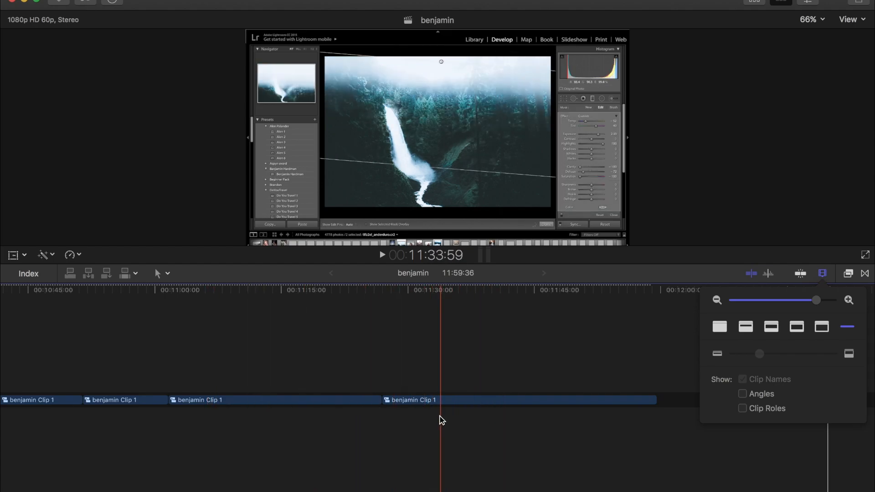
left_click(78, 400)
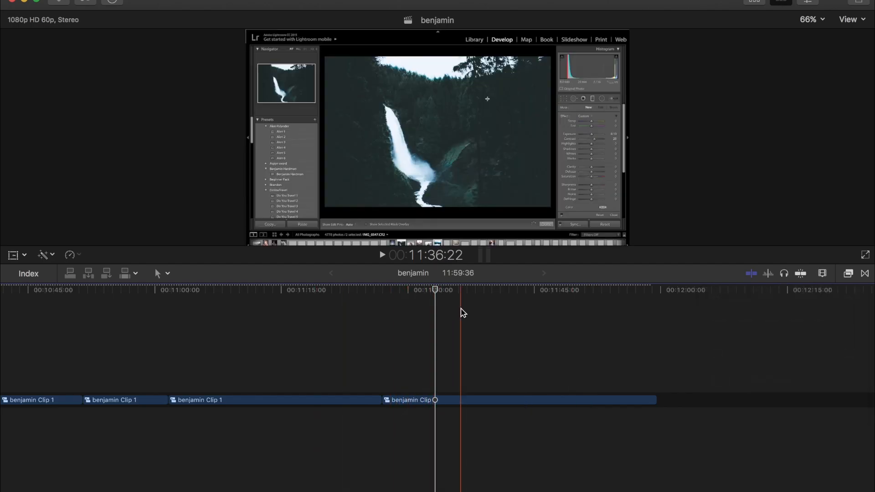
left_click(823, 273)
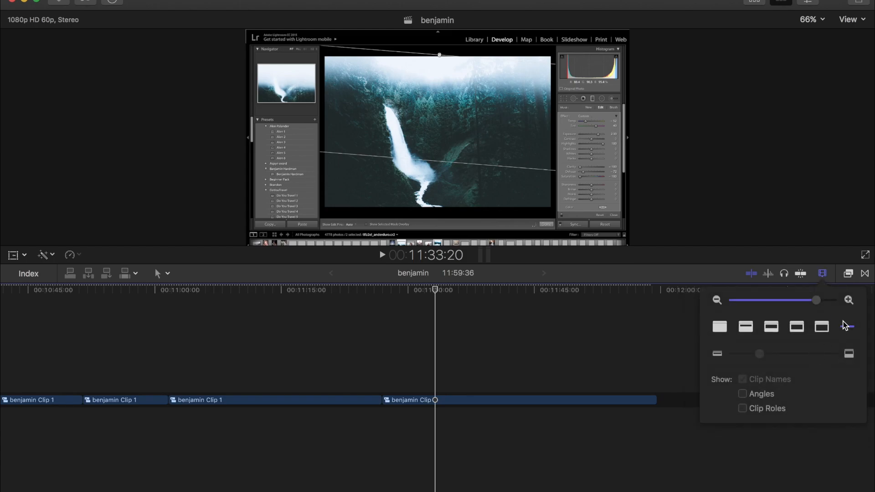
mouse_move(845, 326)
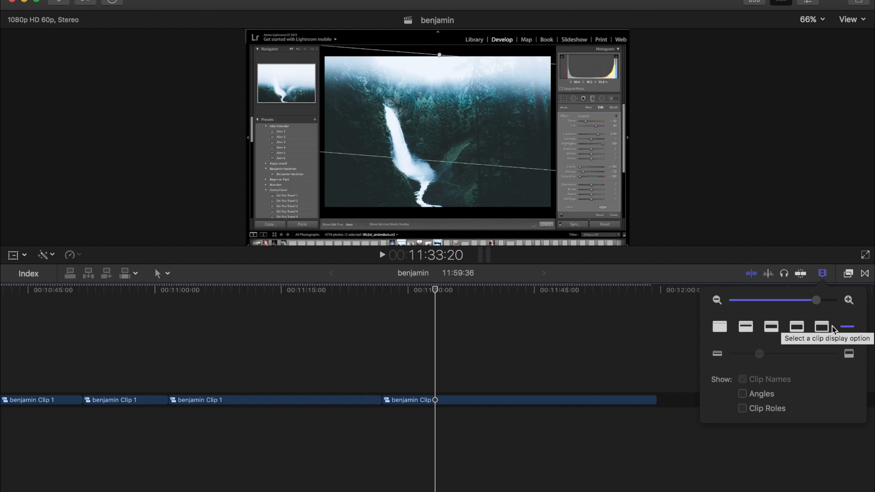
left_click(821, 326)
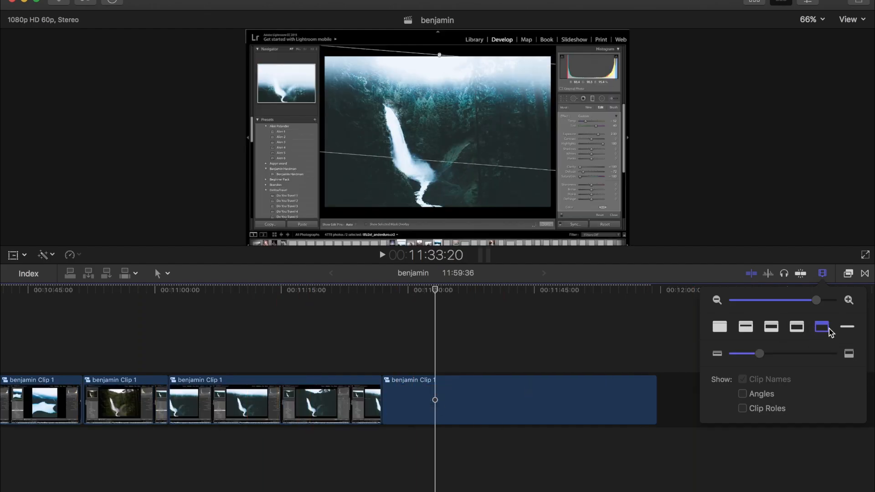
- Cycle through waveform-heavy and name-only styles, ending on thumbnails with audio waveforms
left_click(796, 327)
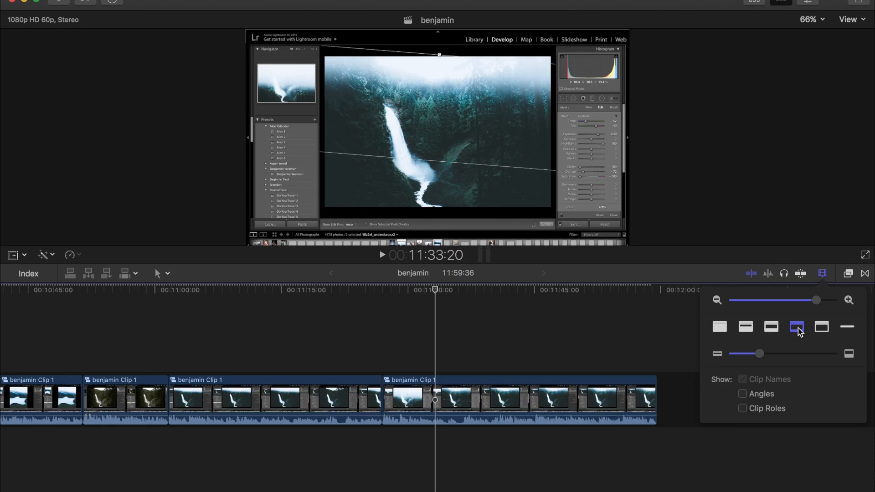
left_click(745, 327)
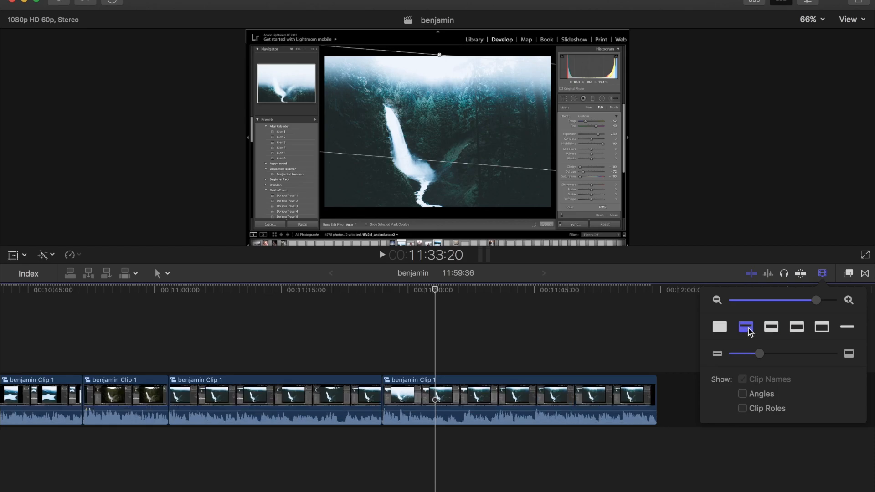
left_click(719, 327)
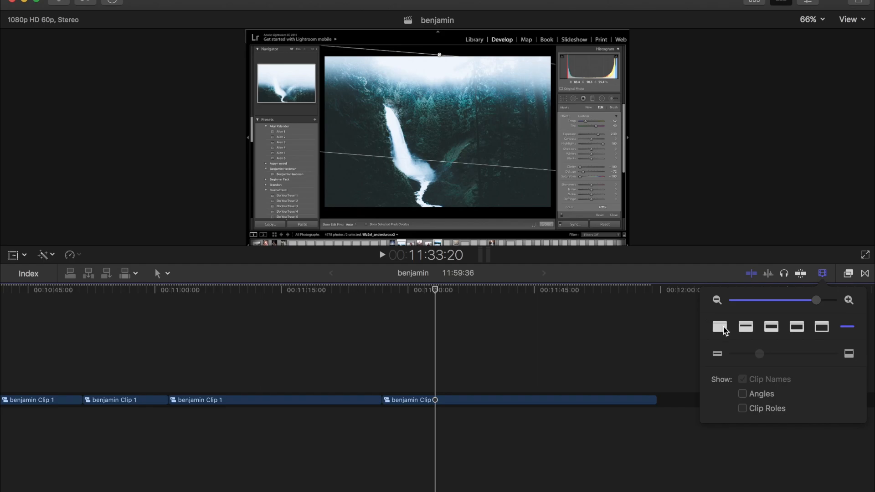
left_click(797, 326)
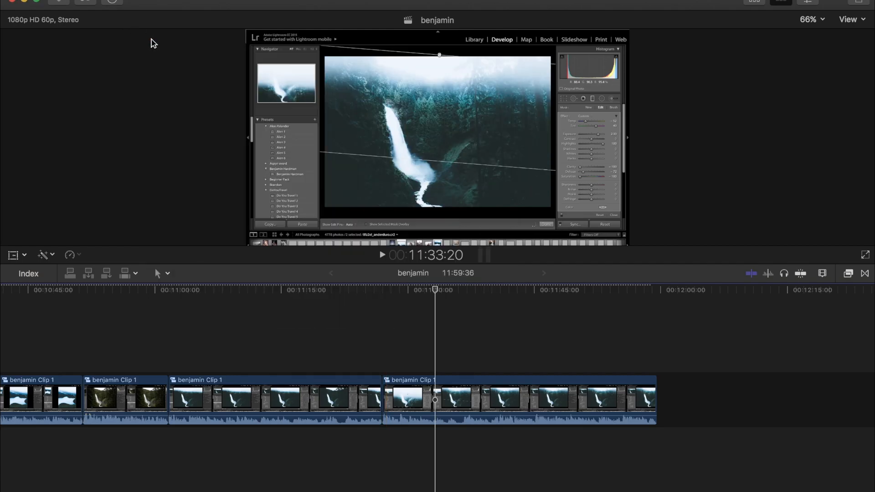
- In Preferences > Import, enable proxy media creation alongside optimized media
left_click(11, 2)
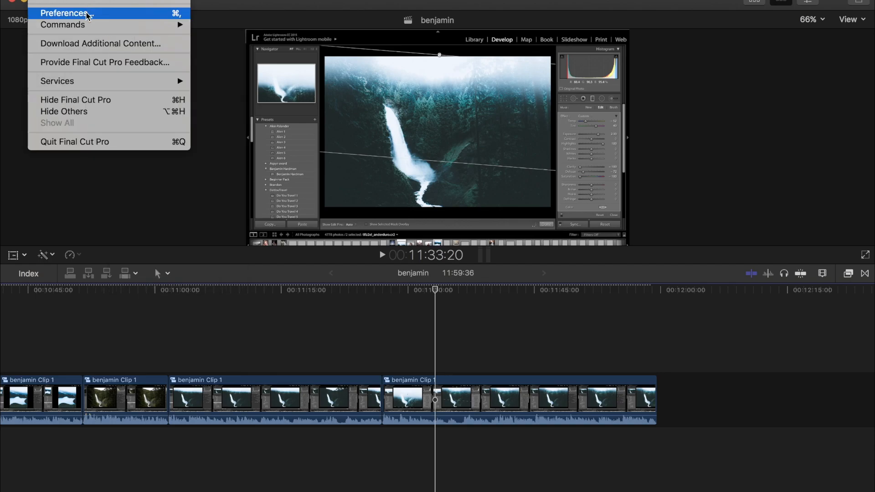
left_click(64, 12)
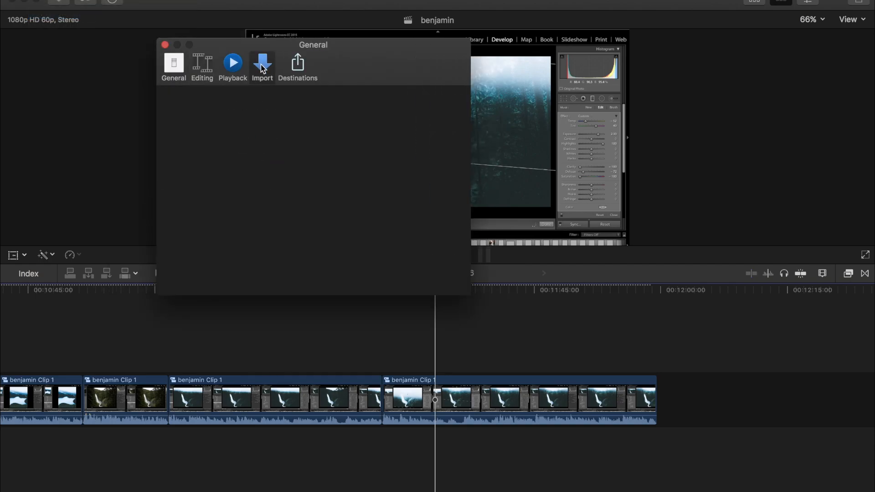
left_click(261, 62)
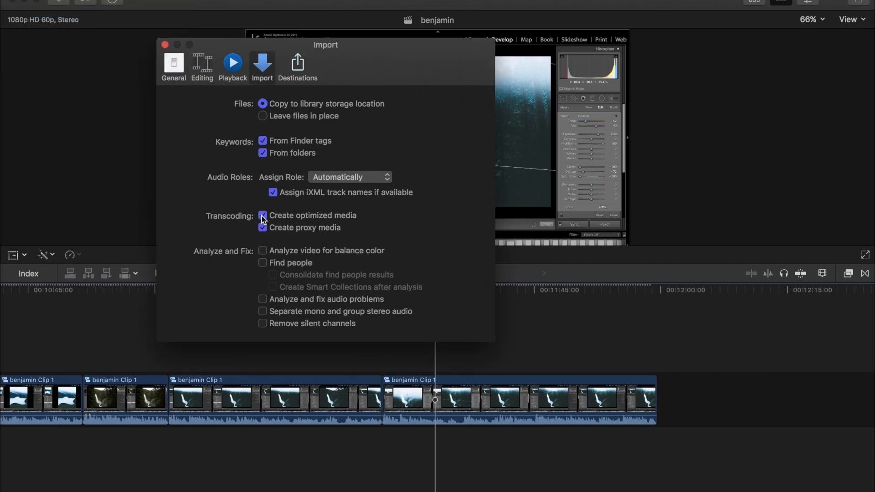
left_click(263, 216)
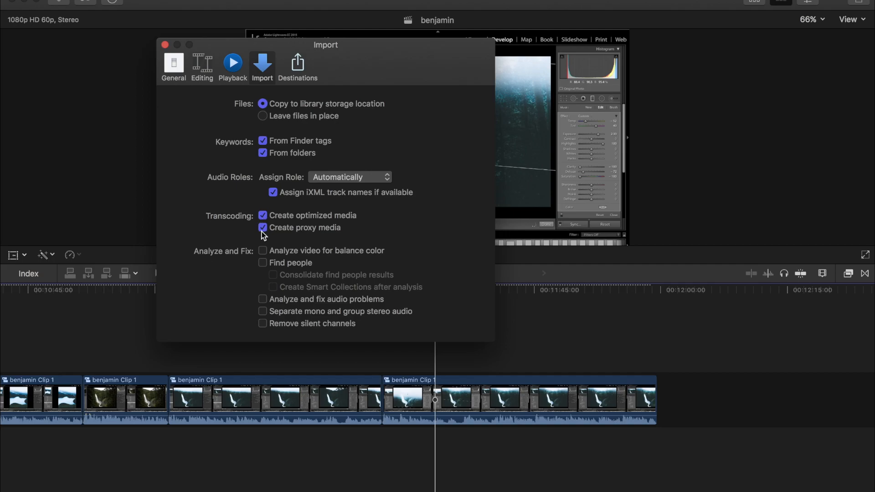
mouse_move(275, 231)
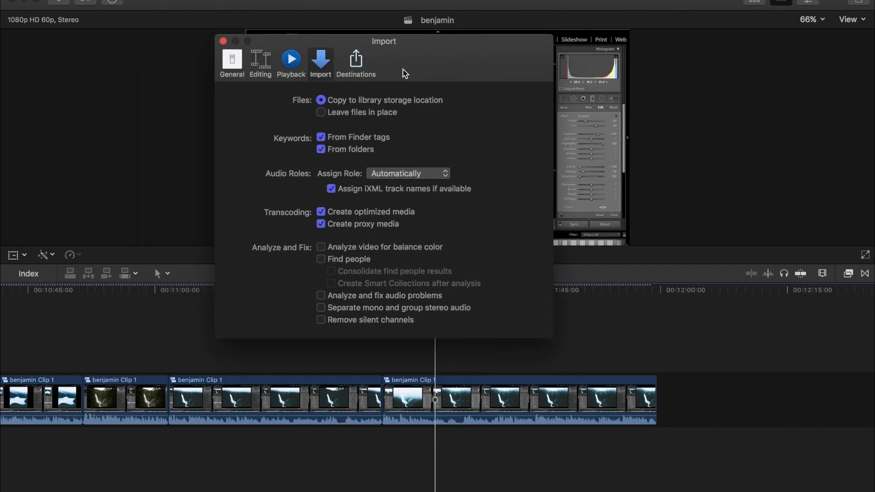
left_click_drag(384, 40, 433, 36)
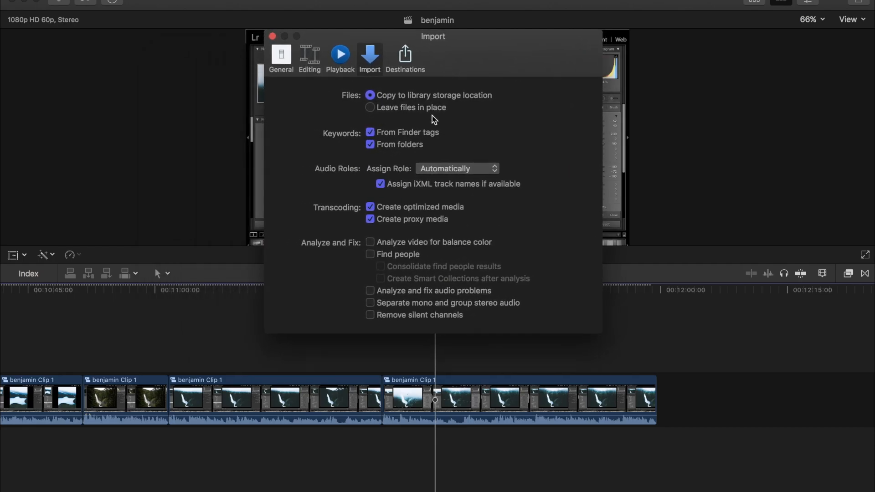
mouse_move(410, 199)
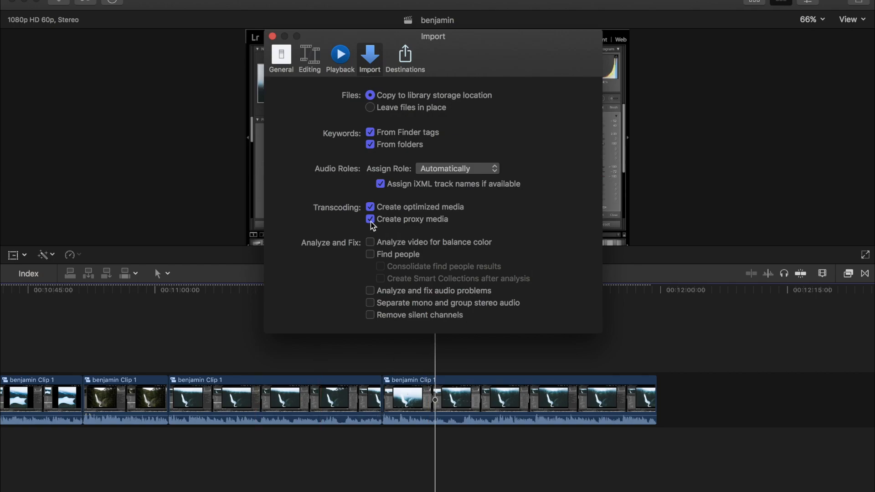
- Toggle proxy media creation off and back on, leaving it enabled
left_click(370, 219)
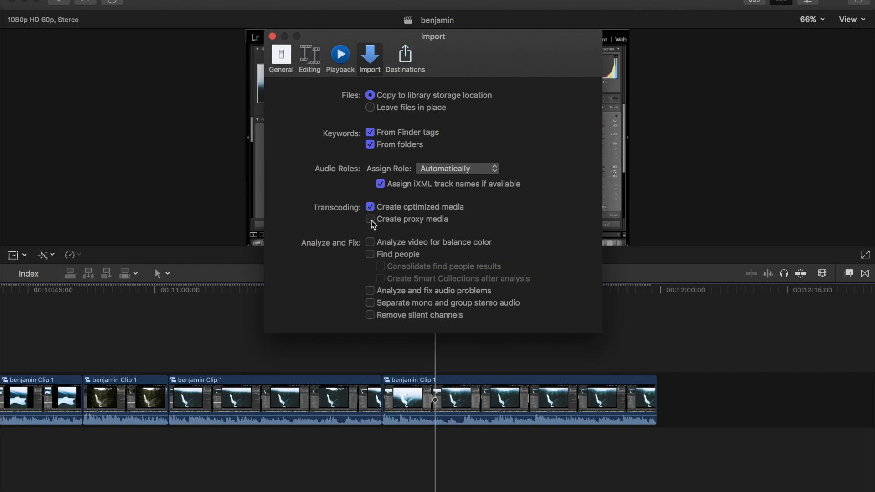
left_click(369, 219)
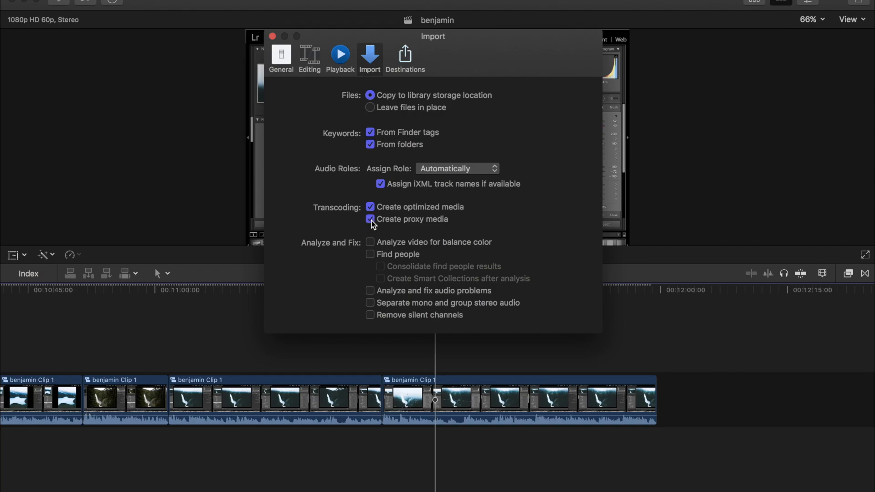
left_click(370, 218)
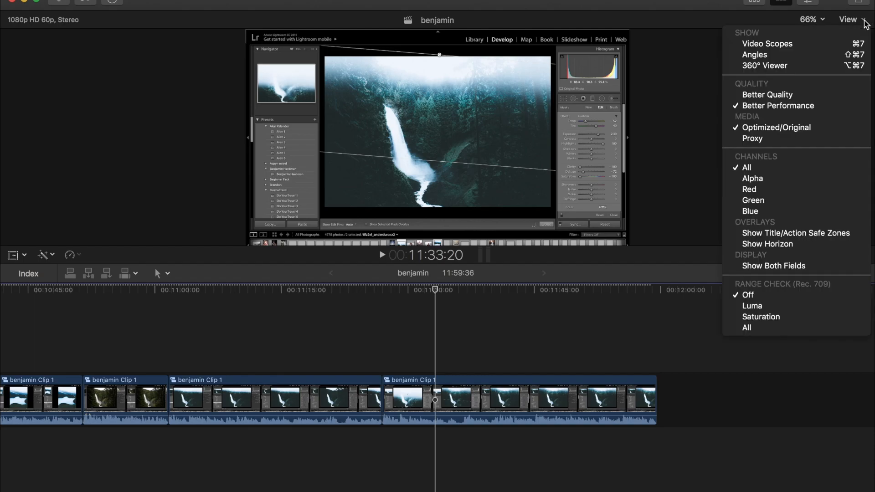
mouse_move(772, 143)
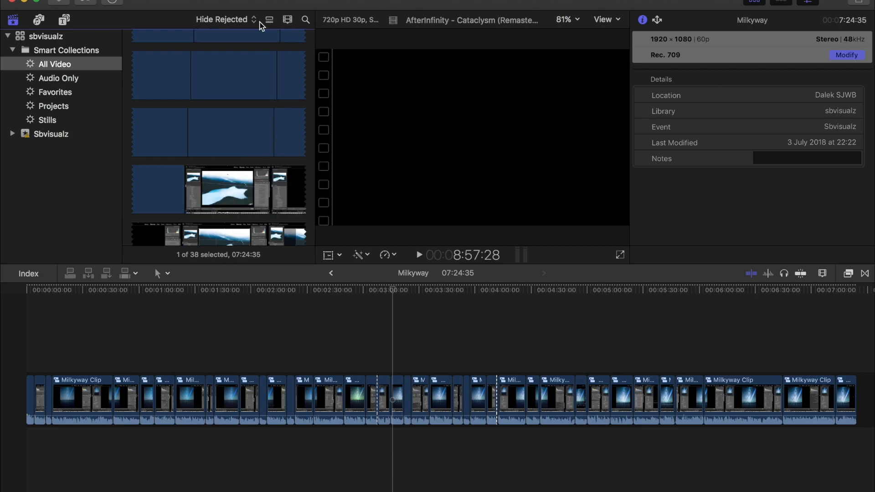
- Switch the browser to list view and select a clip in the Milkyway timeline
left_click(268, 20)
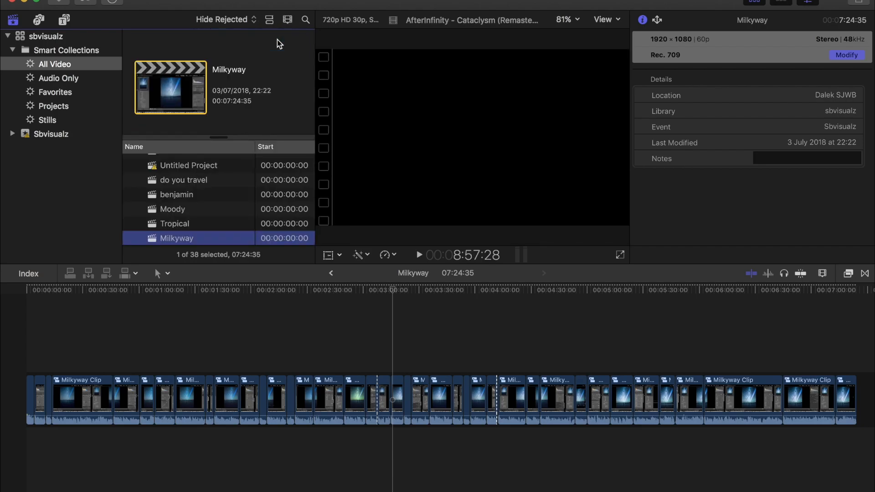
scroll("down", 3)
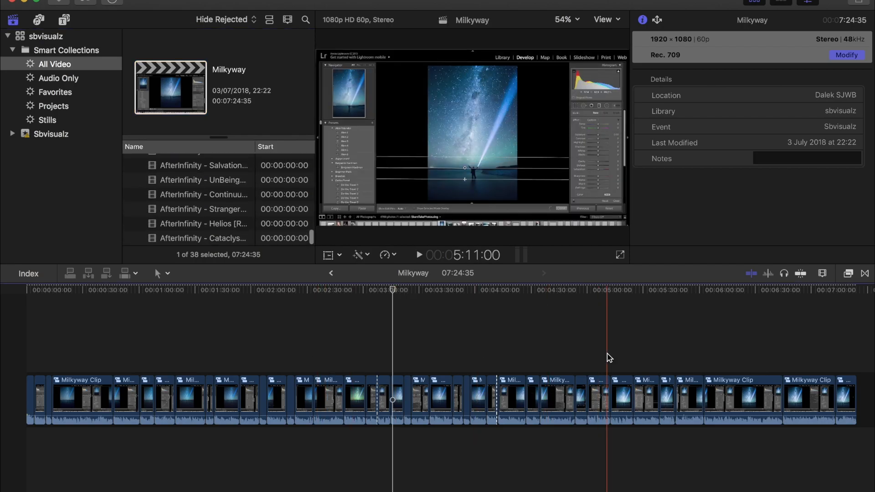
left_click(642, 20)
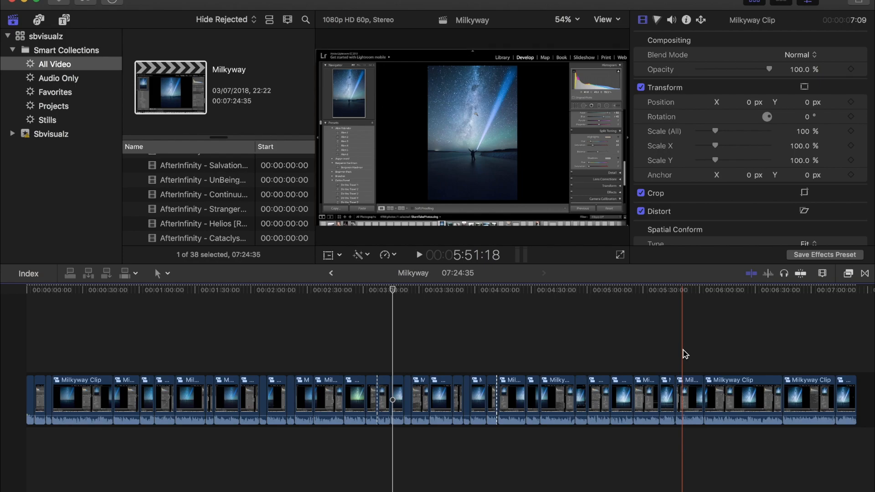